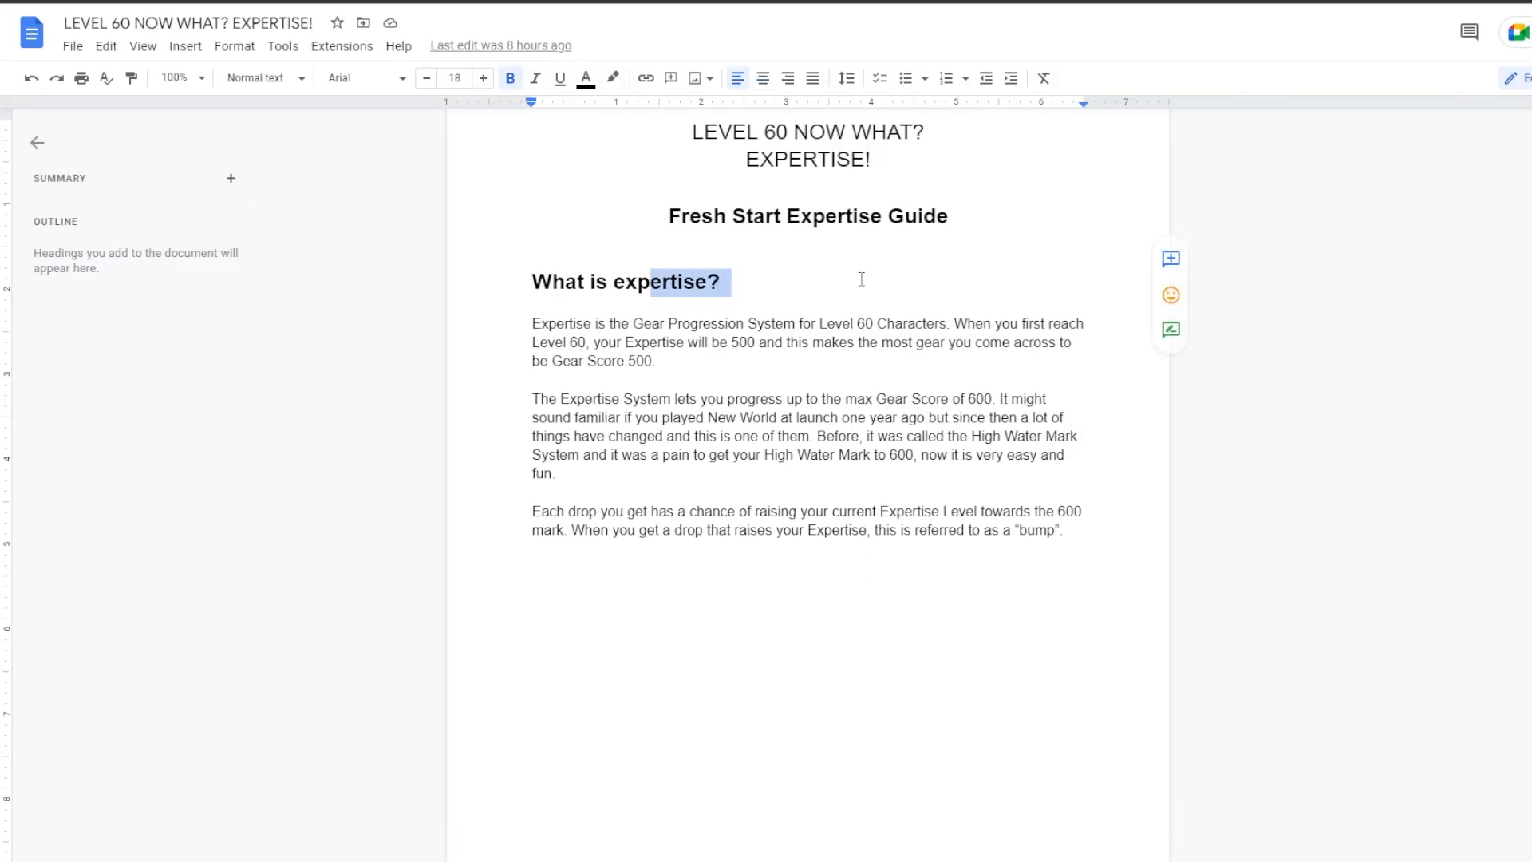
mouse_move(835, 405)
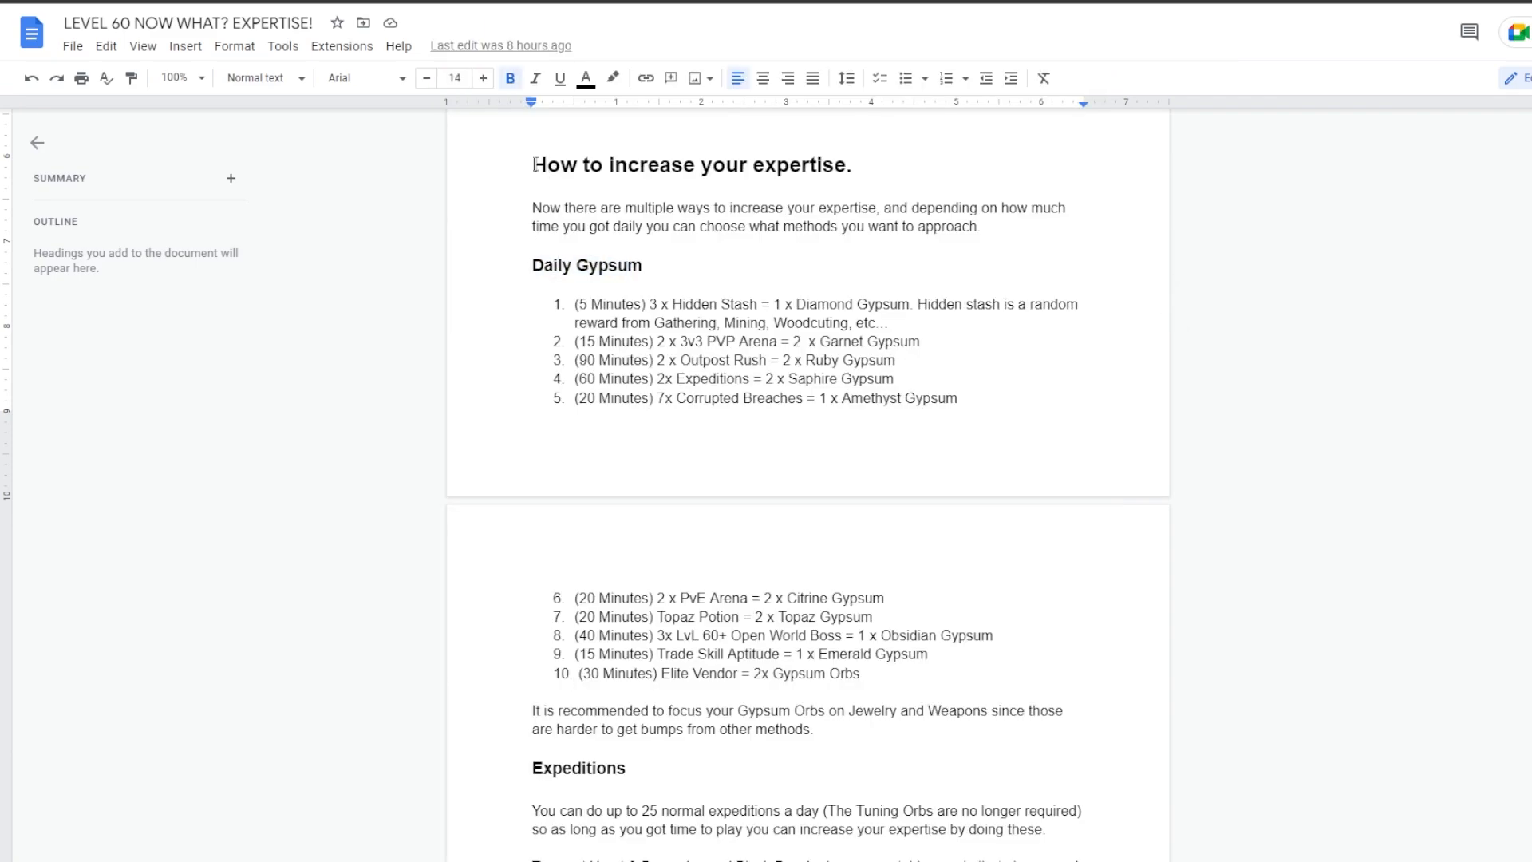
Select passages of the expertise guide, including the Expeditions heading and nearby lines.
double_click(546, 265)
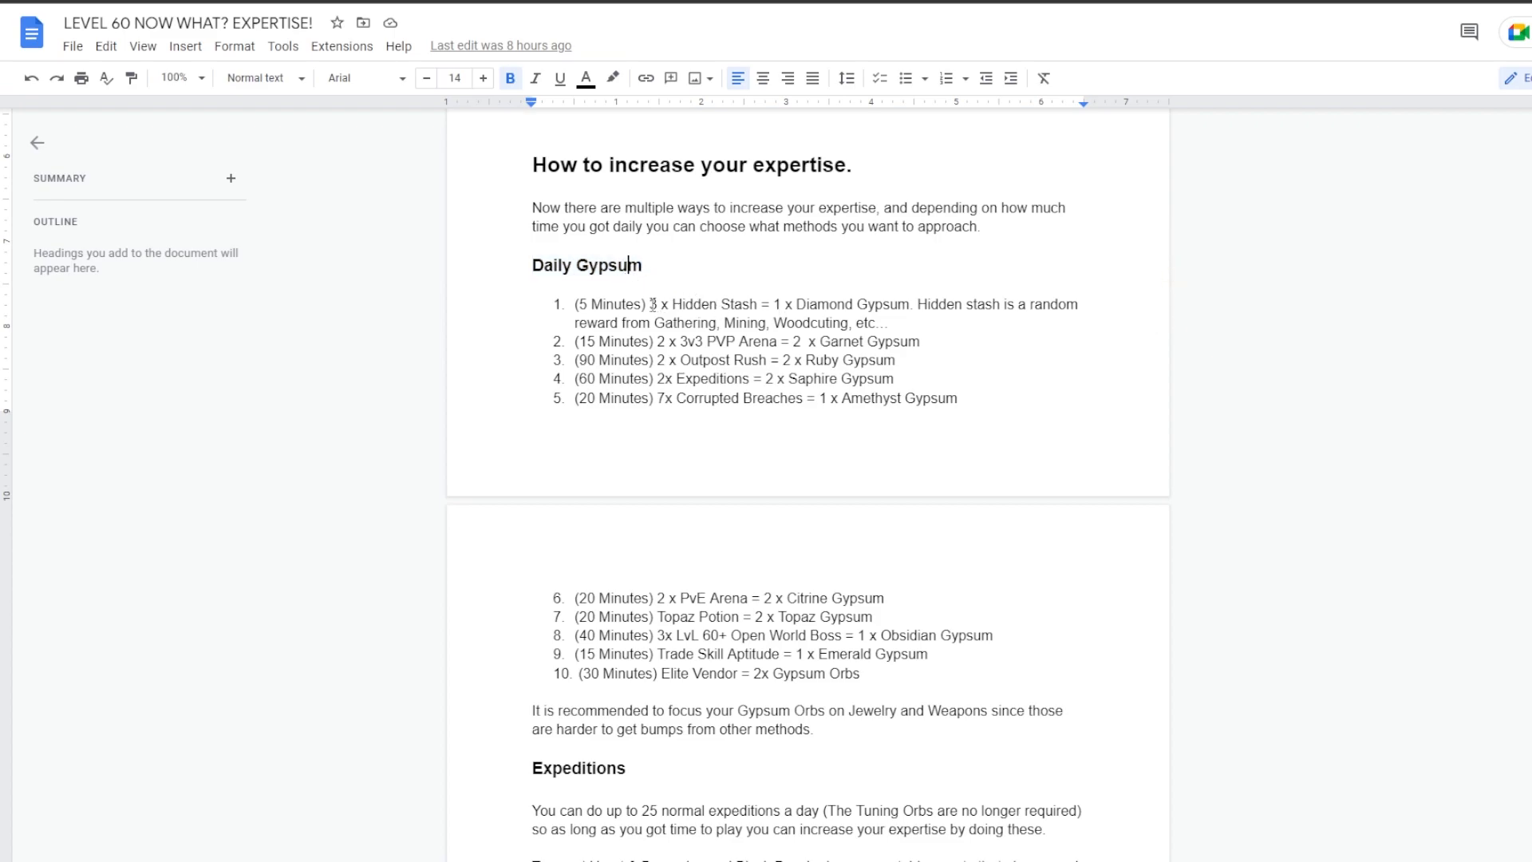
left_click_drag(649, 303, 806, 303)
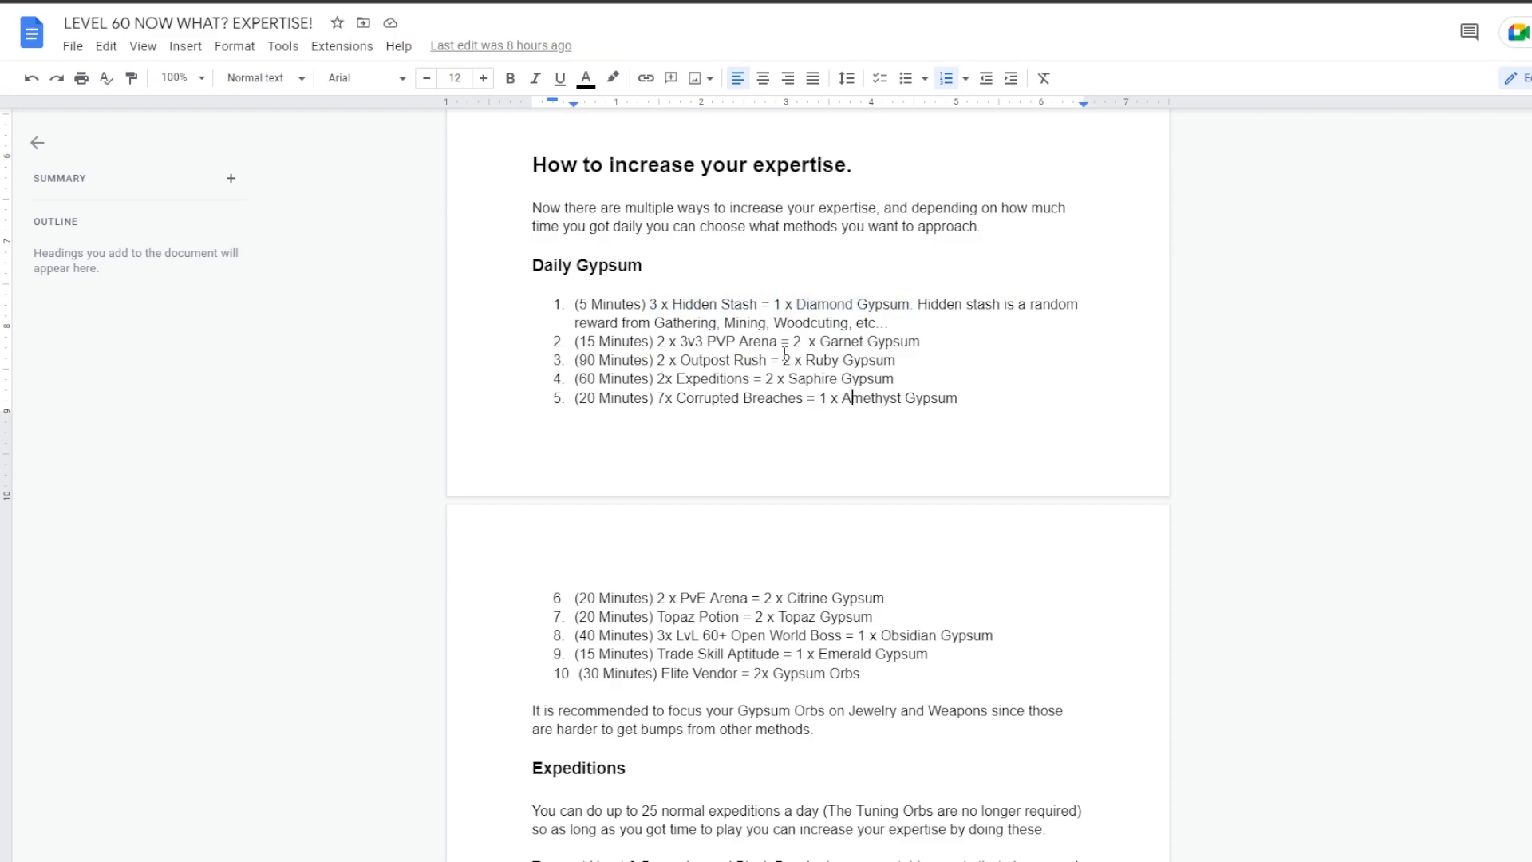
scroll("down", 3)
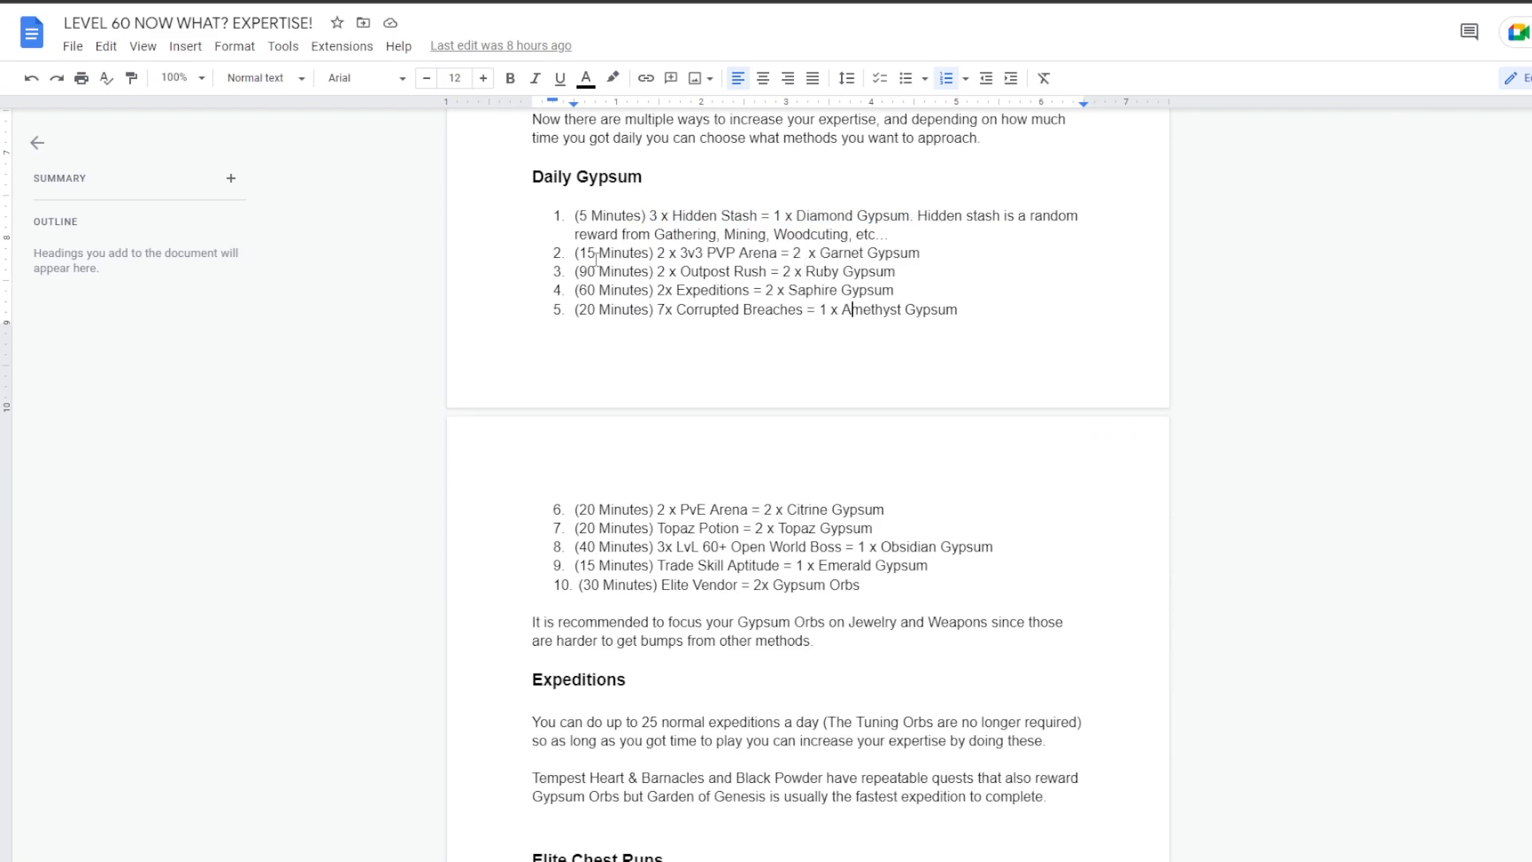
left_click(908, 216)
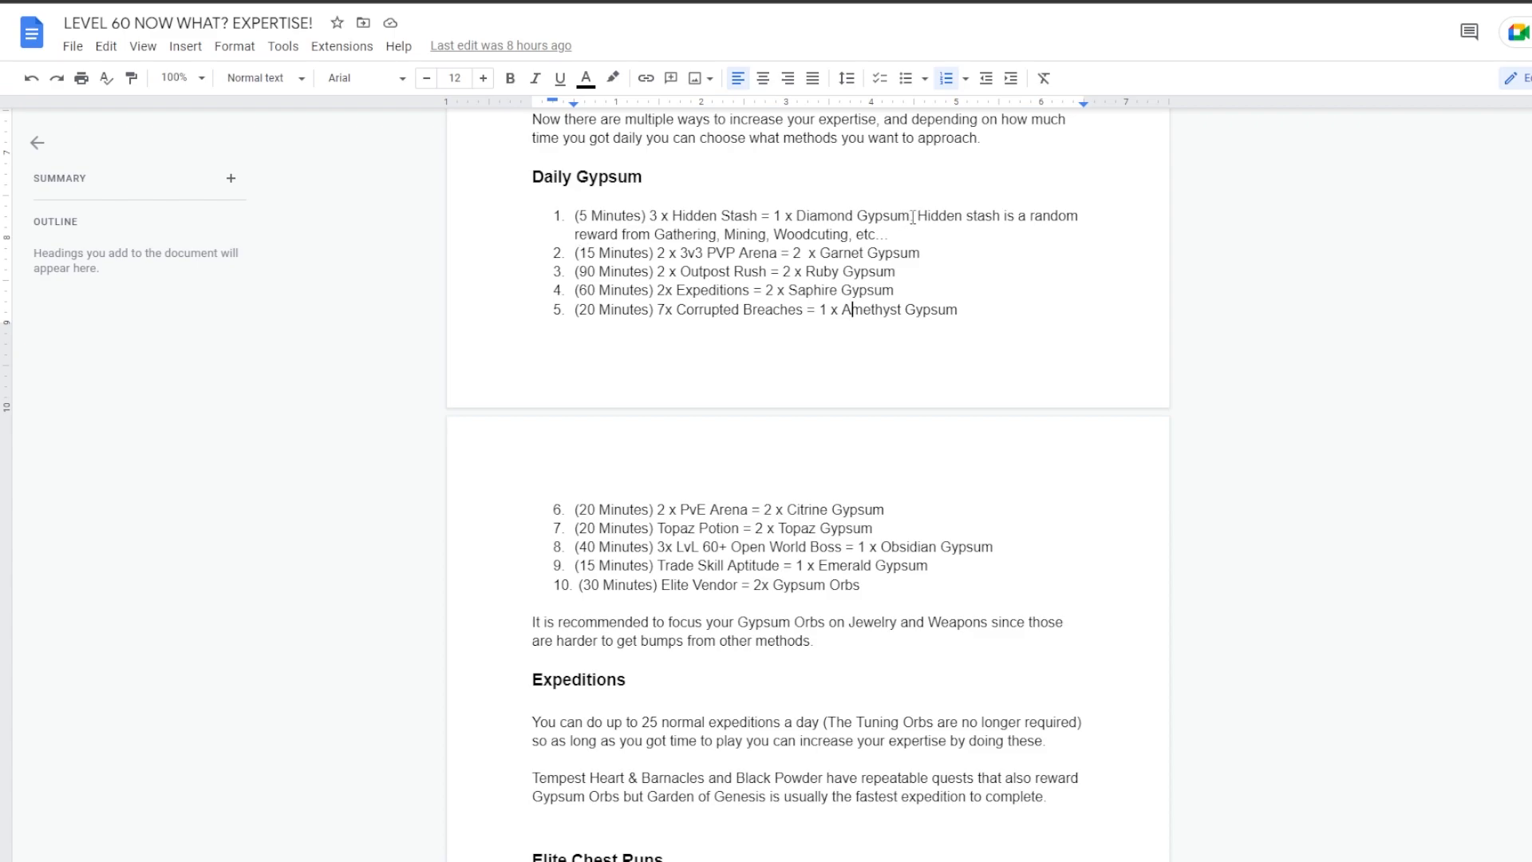
left_click_drag(578, 252, 913, 252)
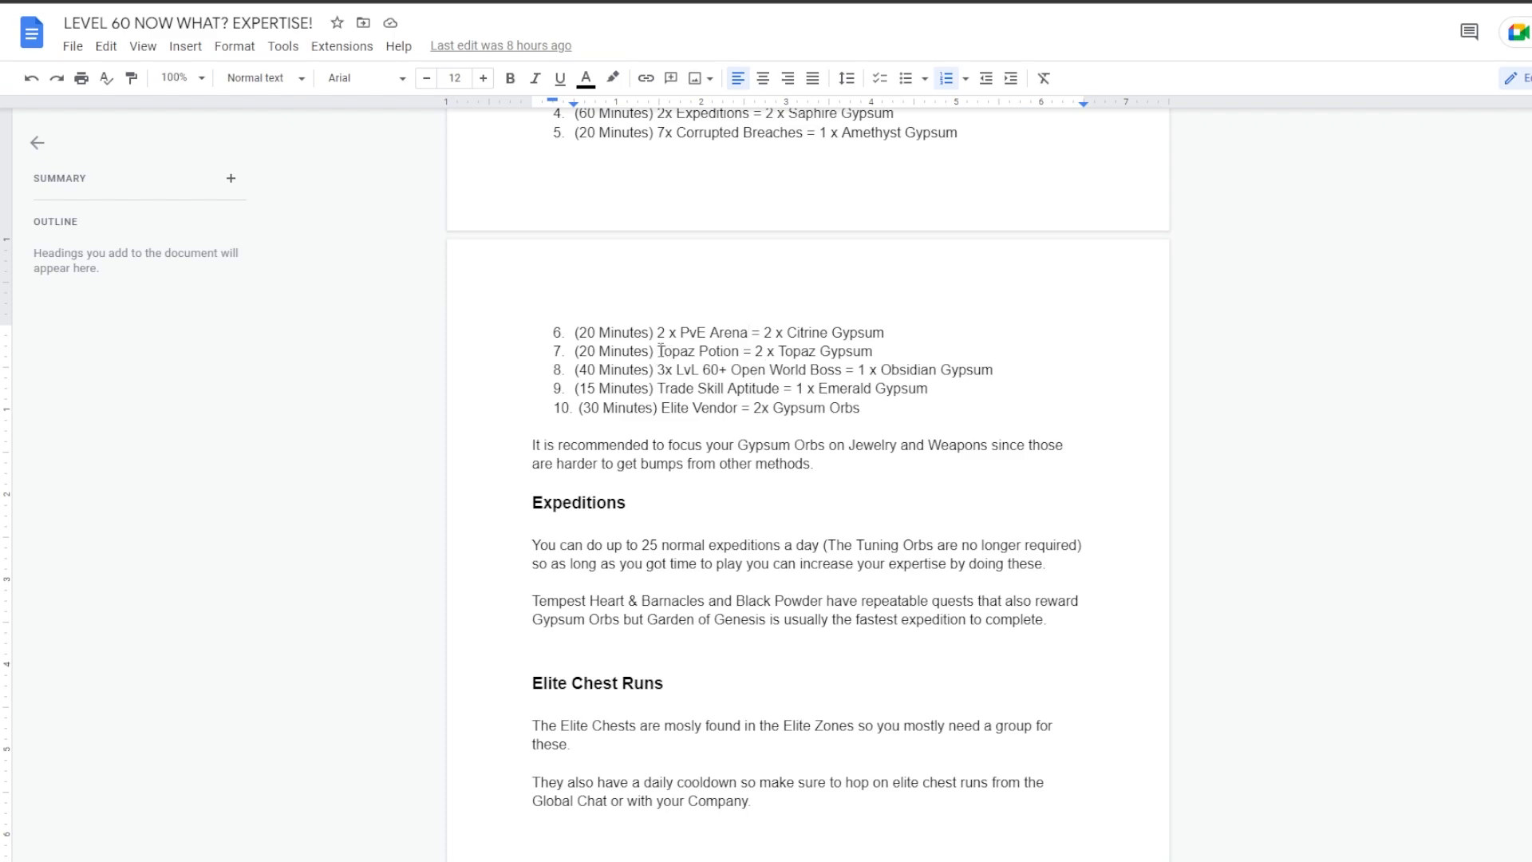
double_click(696, 351)
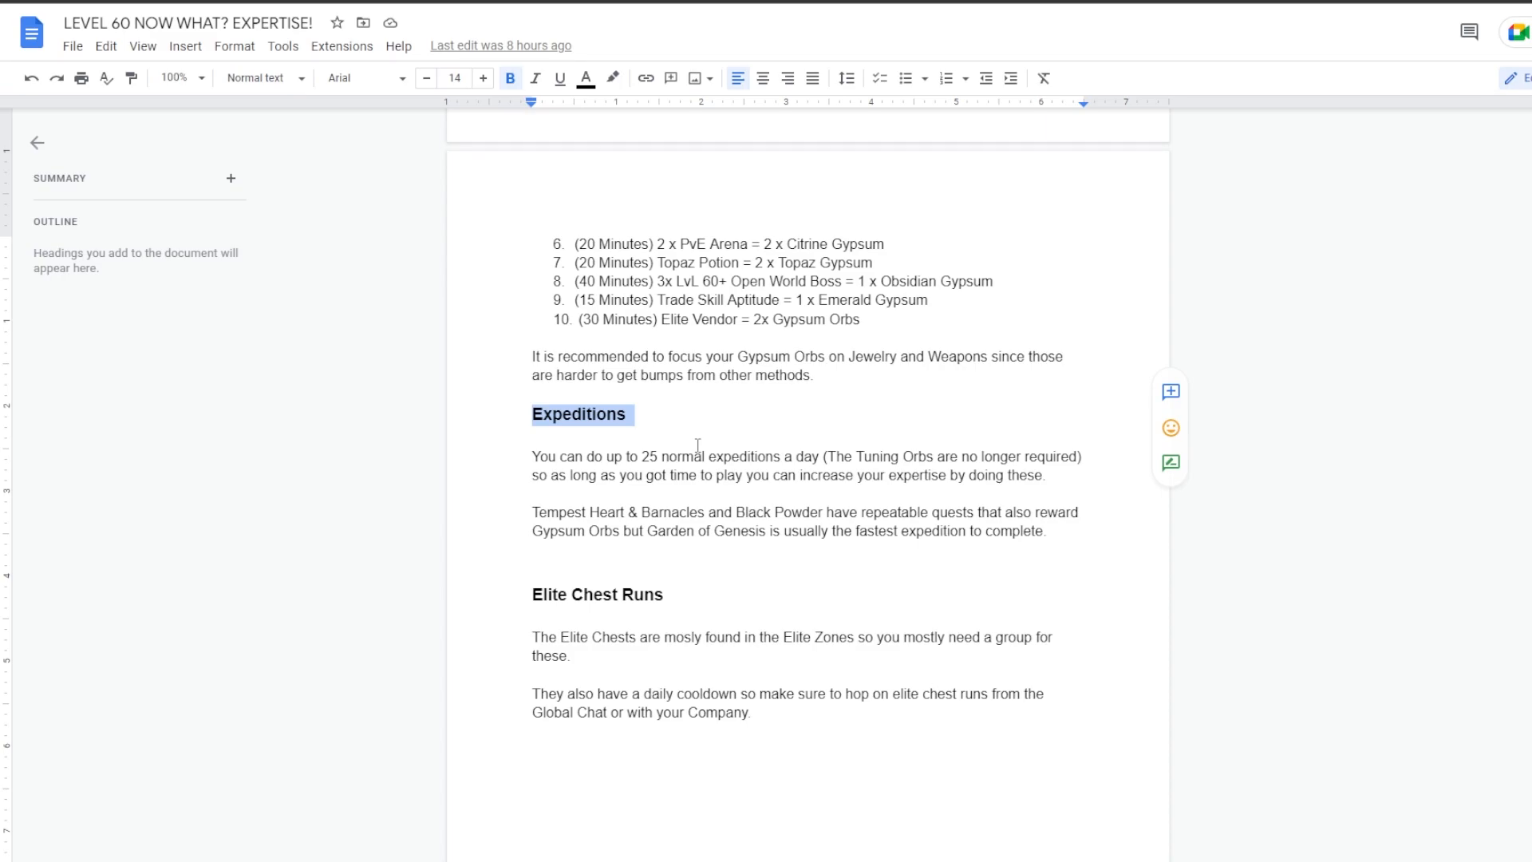
mouse_move(563, 454)
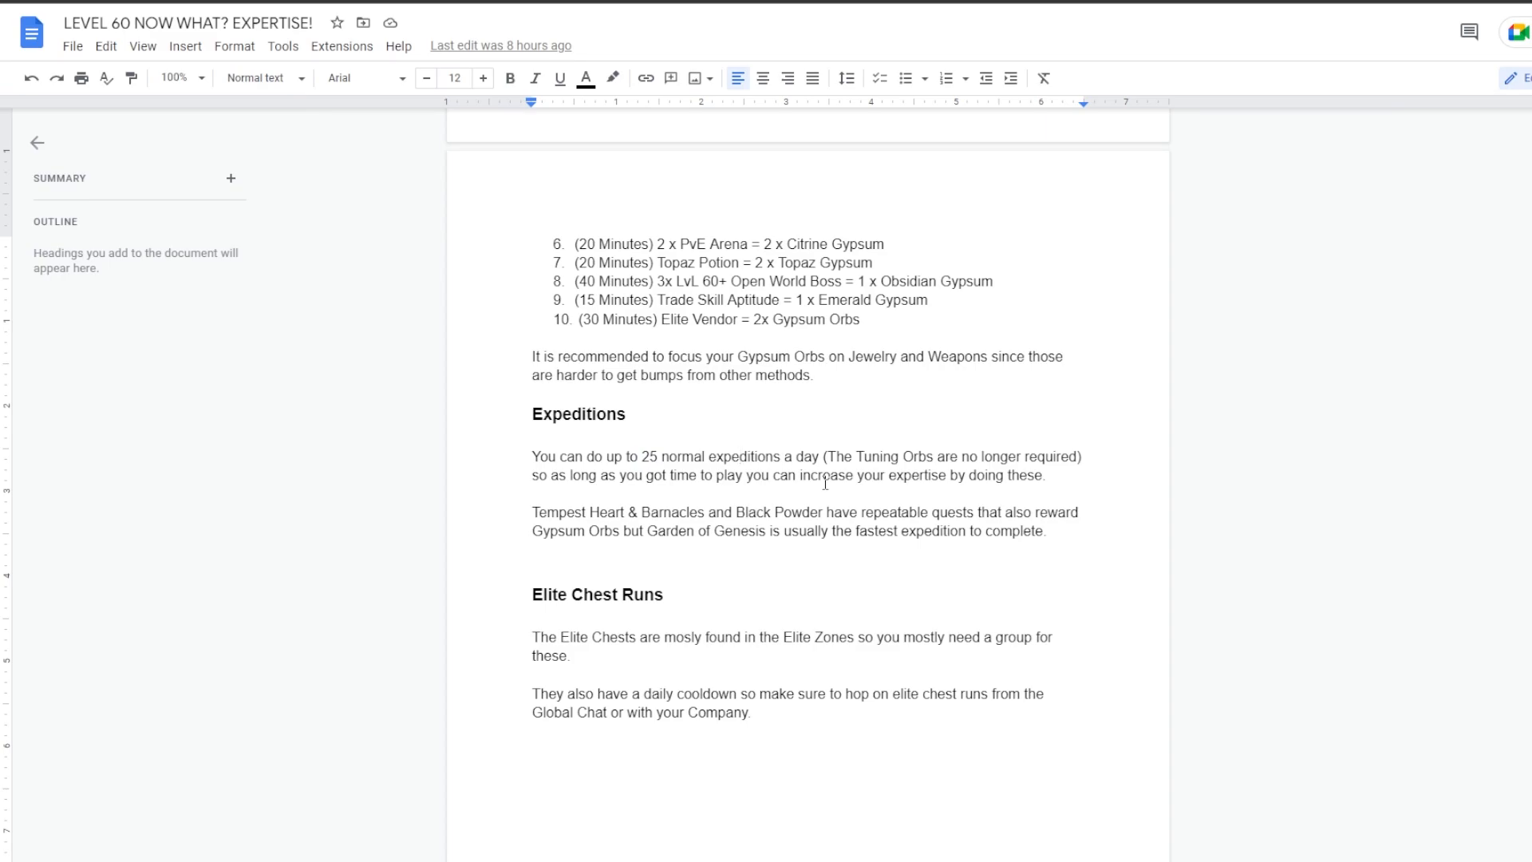
mouse_move(803, 434)
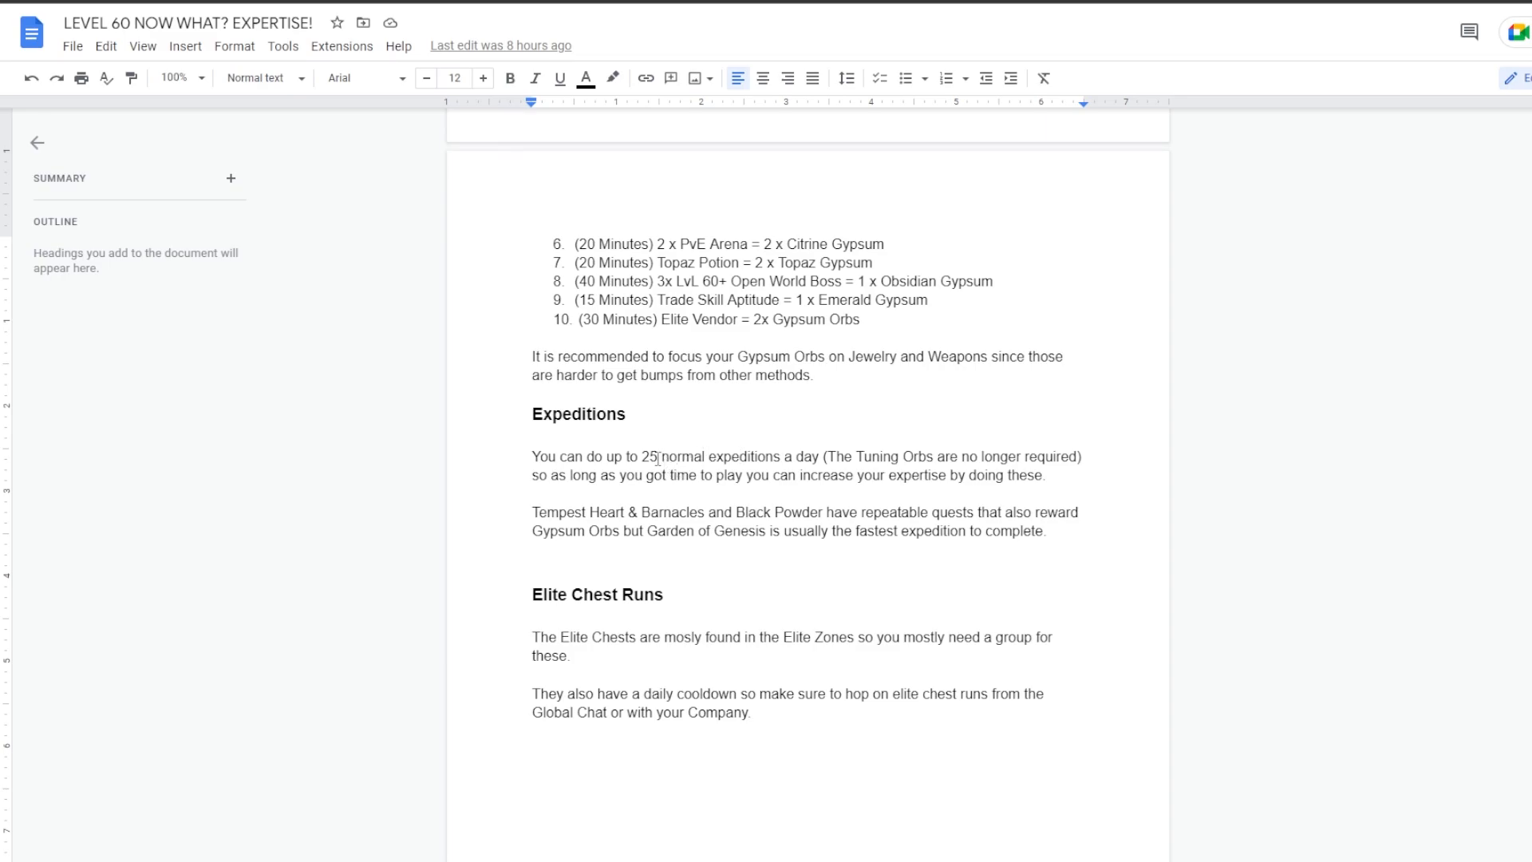
double_click(651, 457)
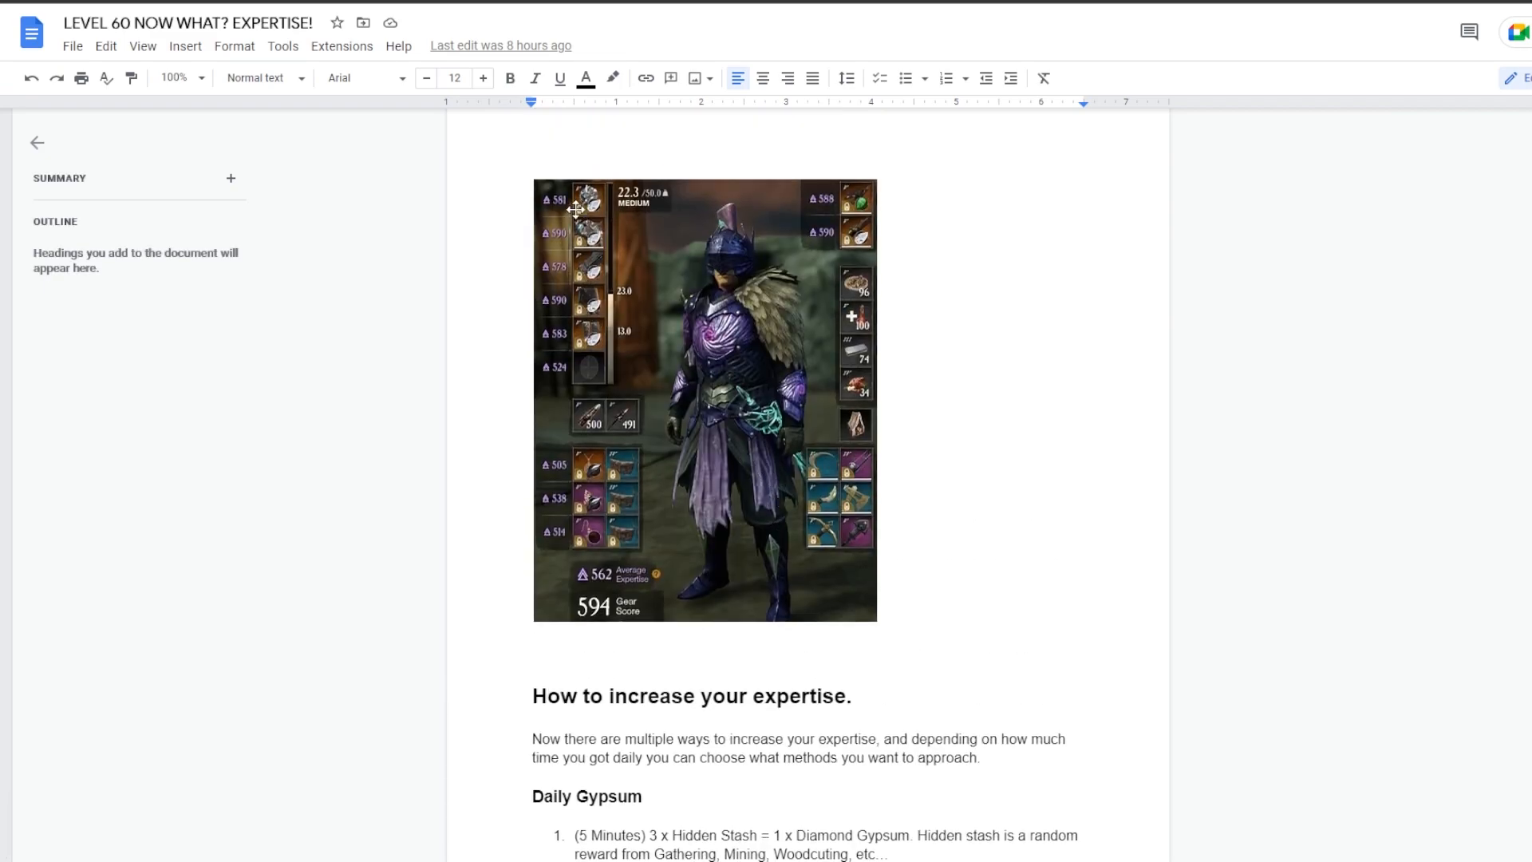
mouse_move(562, 542)
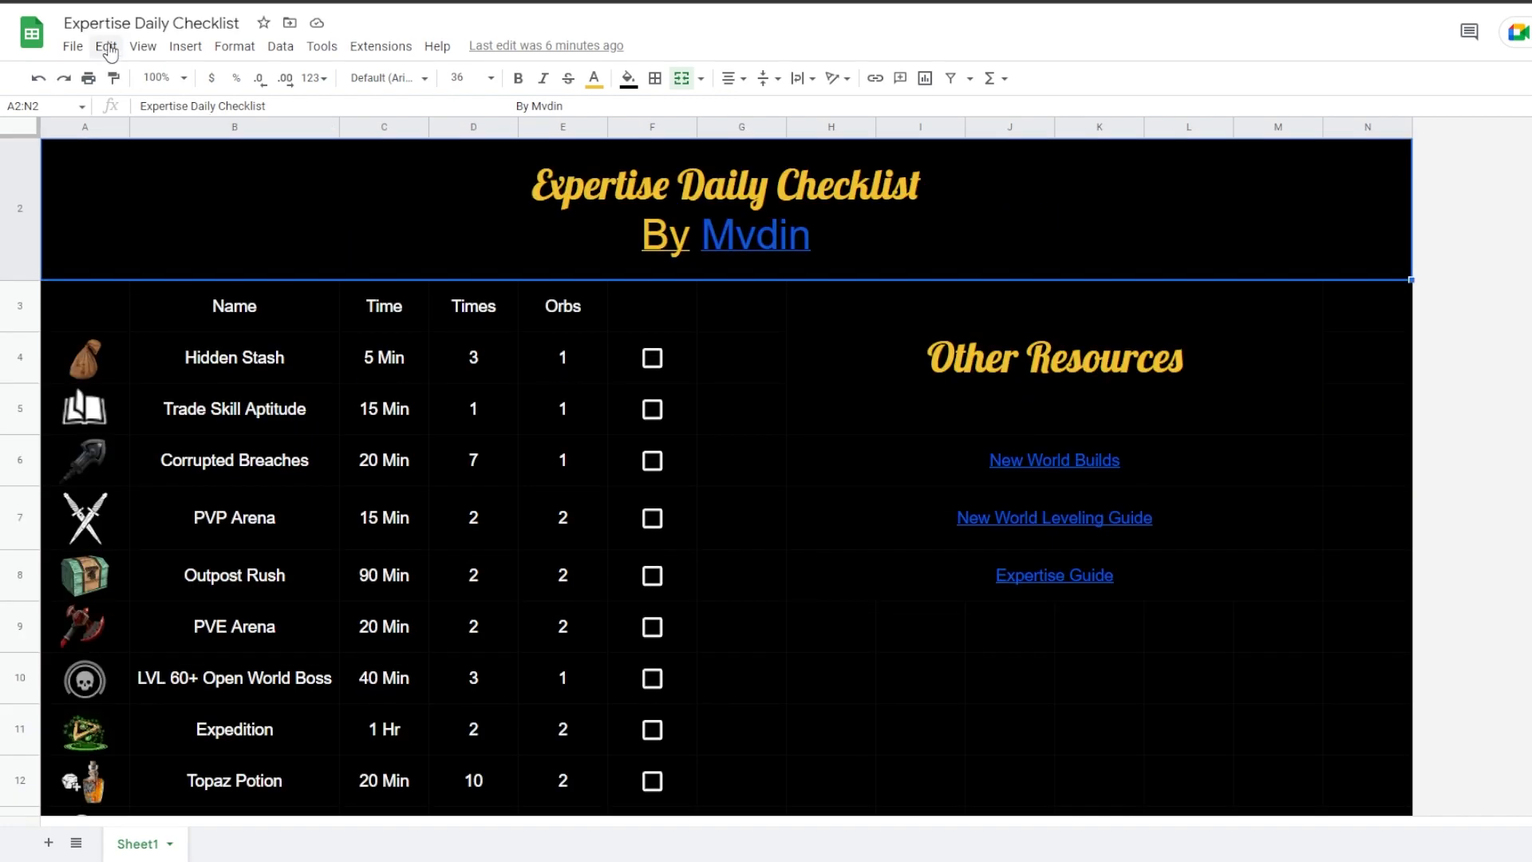
Move to the Expertise Daily Checklist sheet and tick Trade Skill Aptitude and PVP Arena as done.
left_click(71, 46)
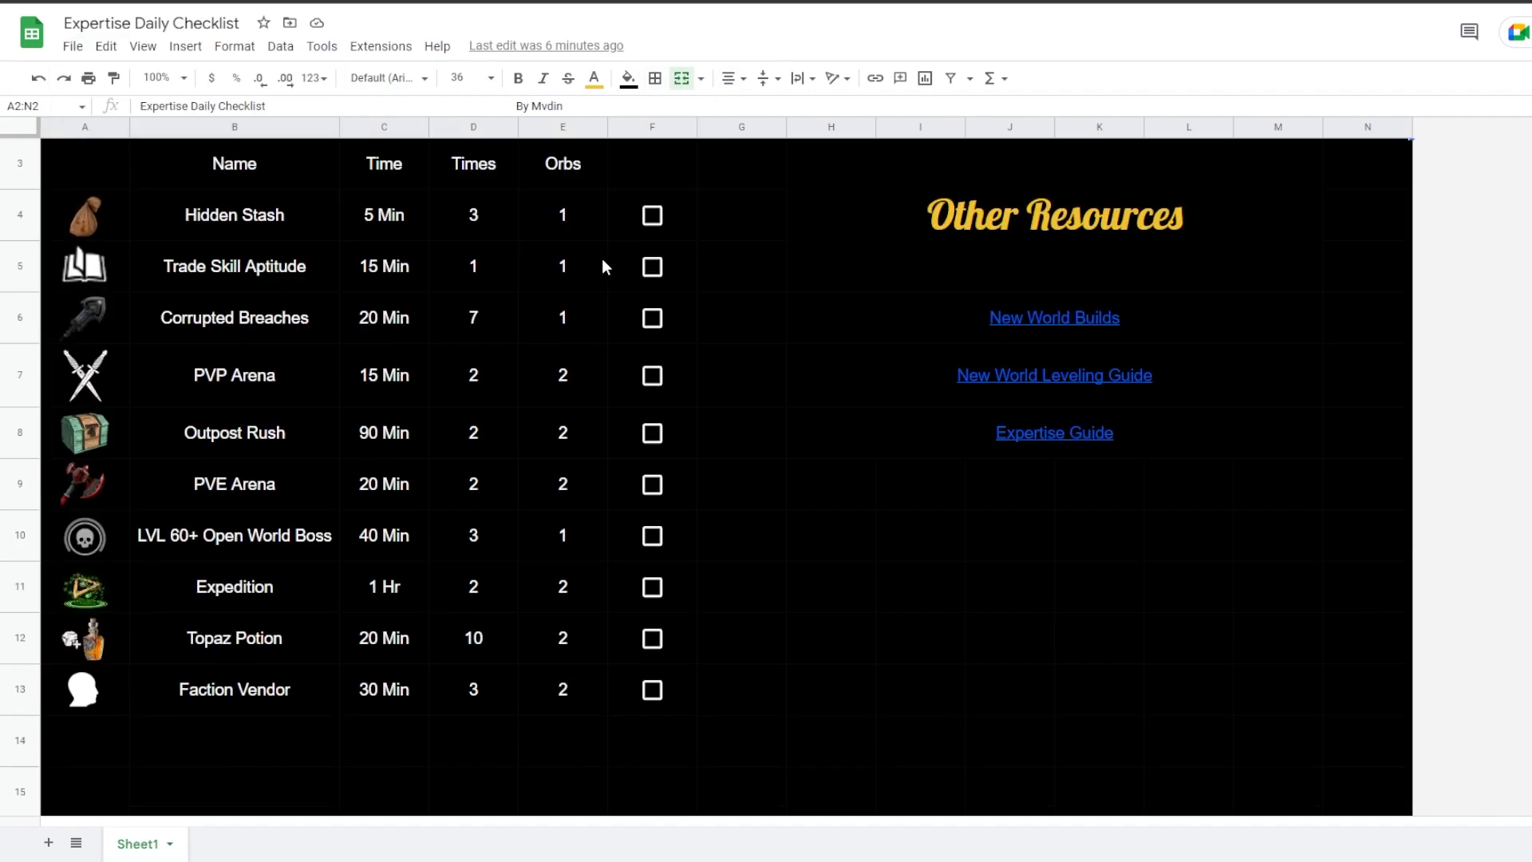
mouse_move(672, 227)
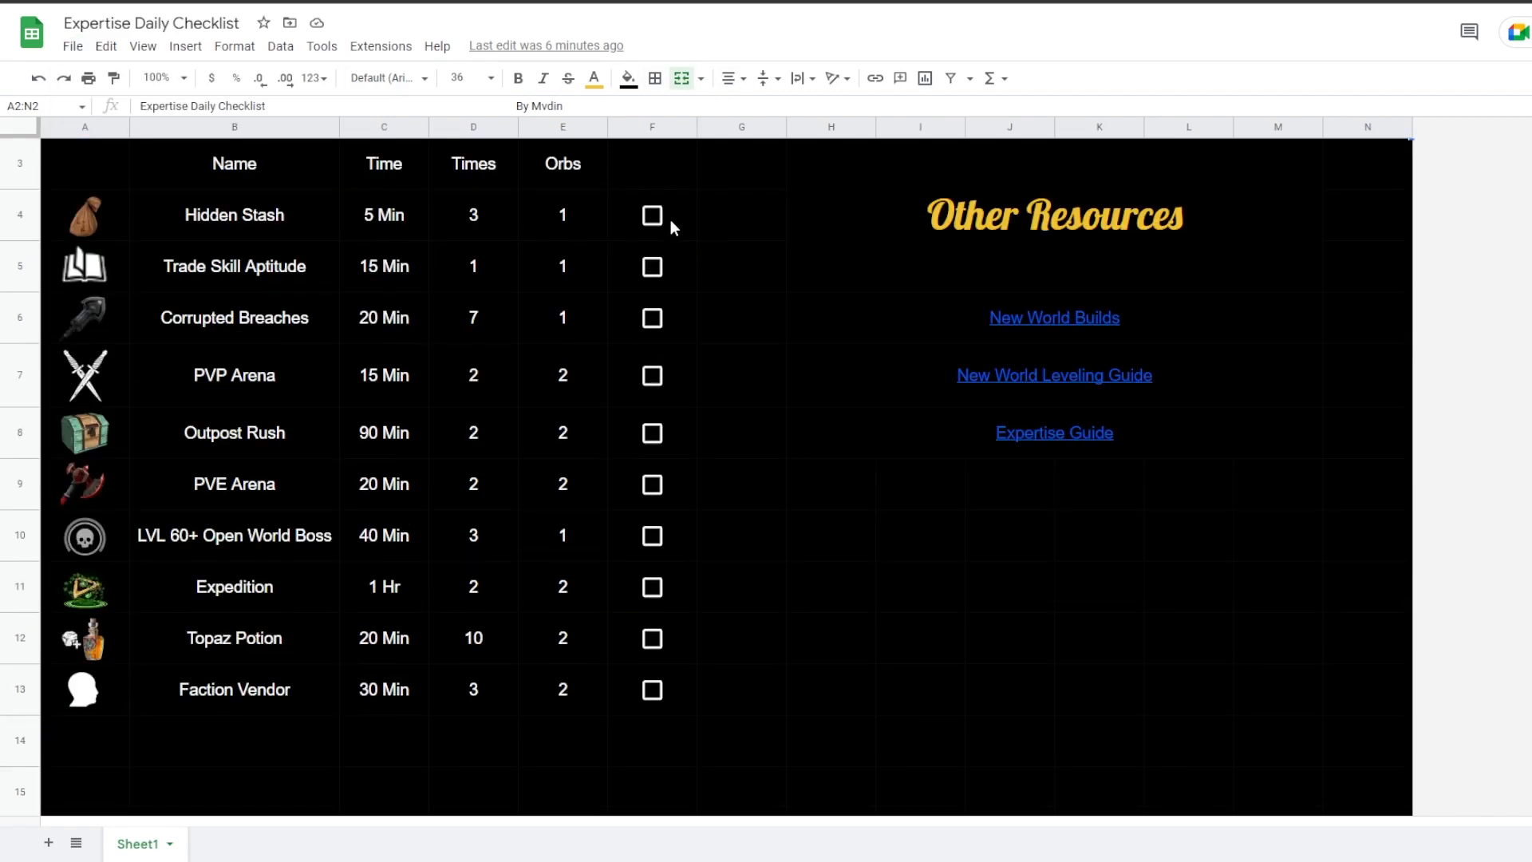
left_click(651, 266)
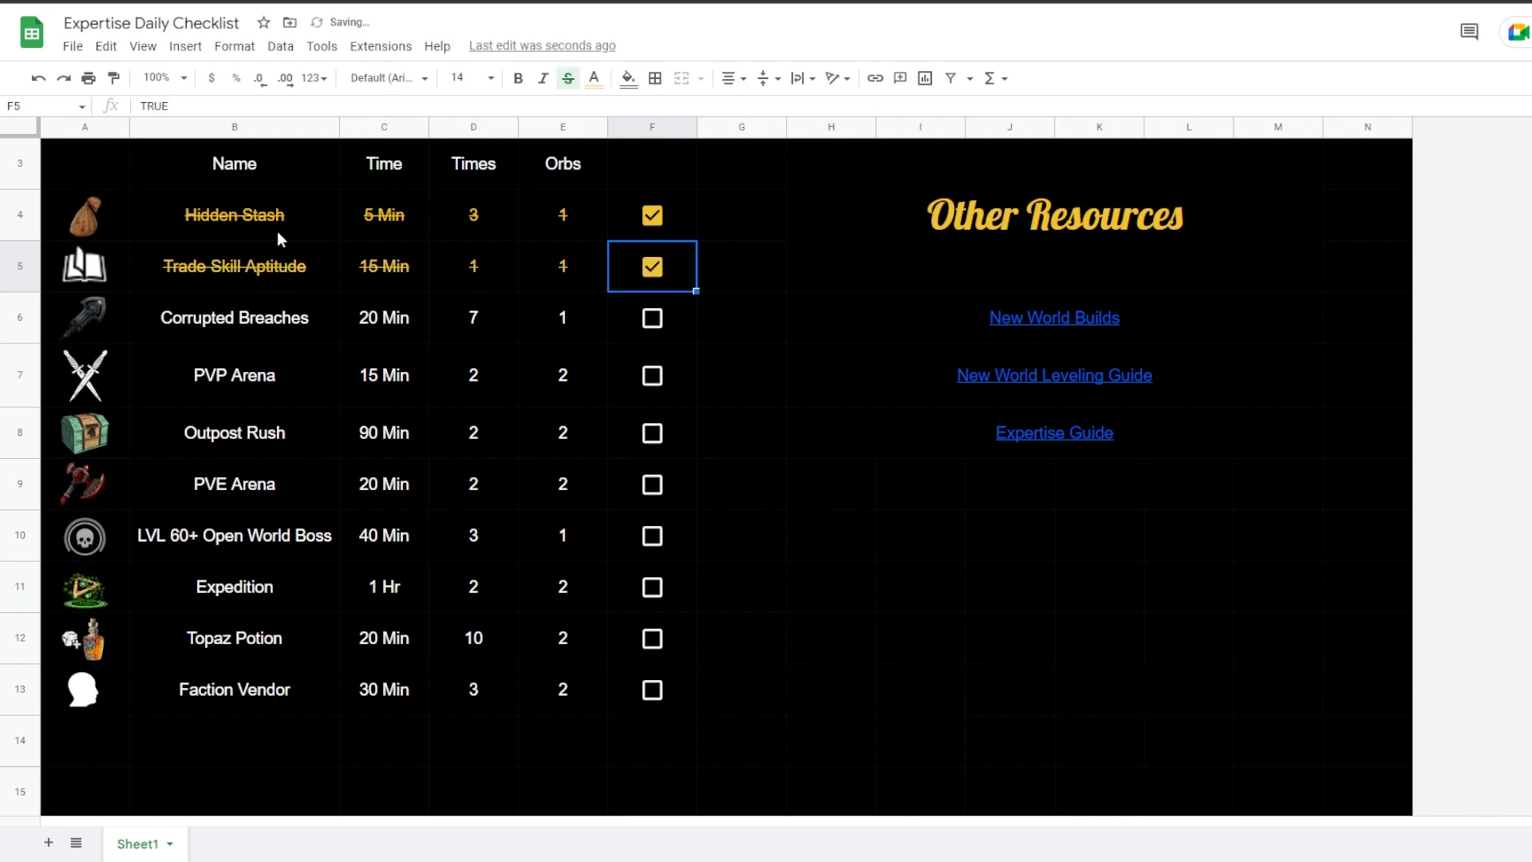
left_click(651, 375)
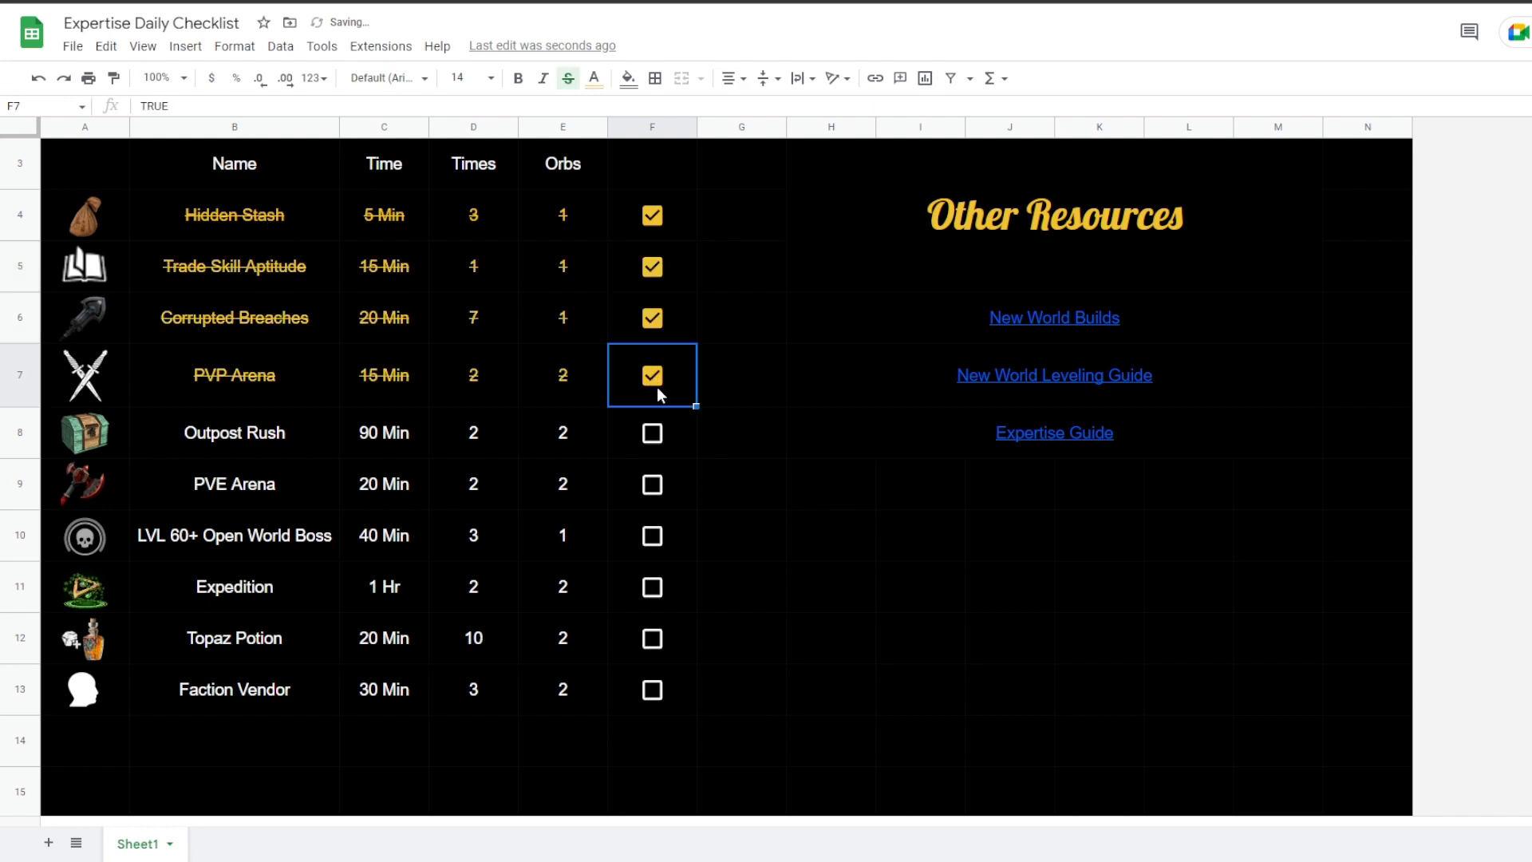